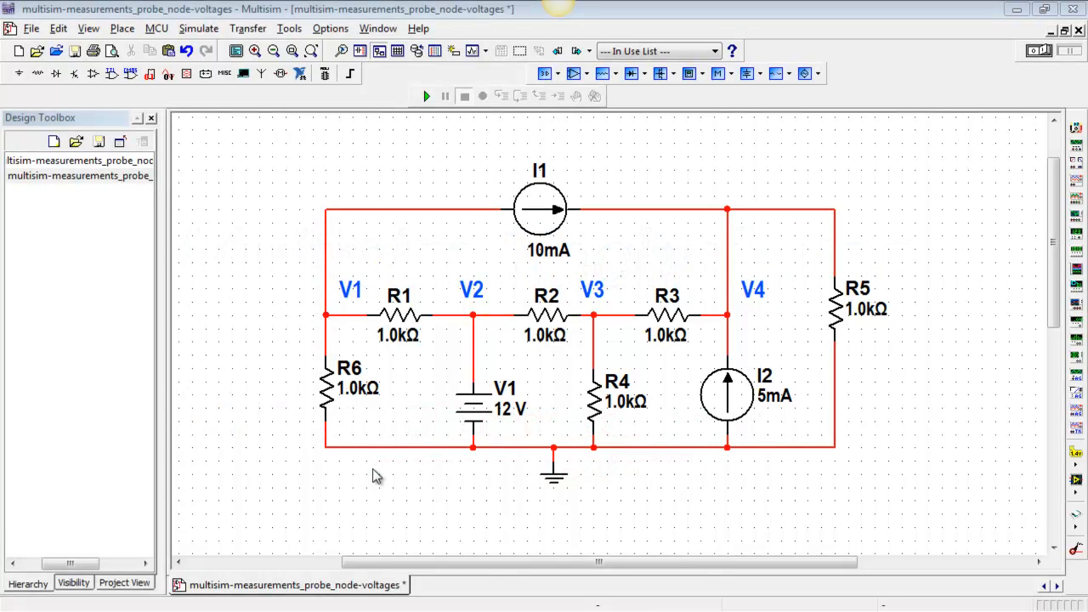
mouse_move(347, 338)
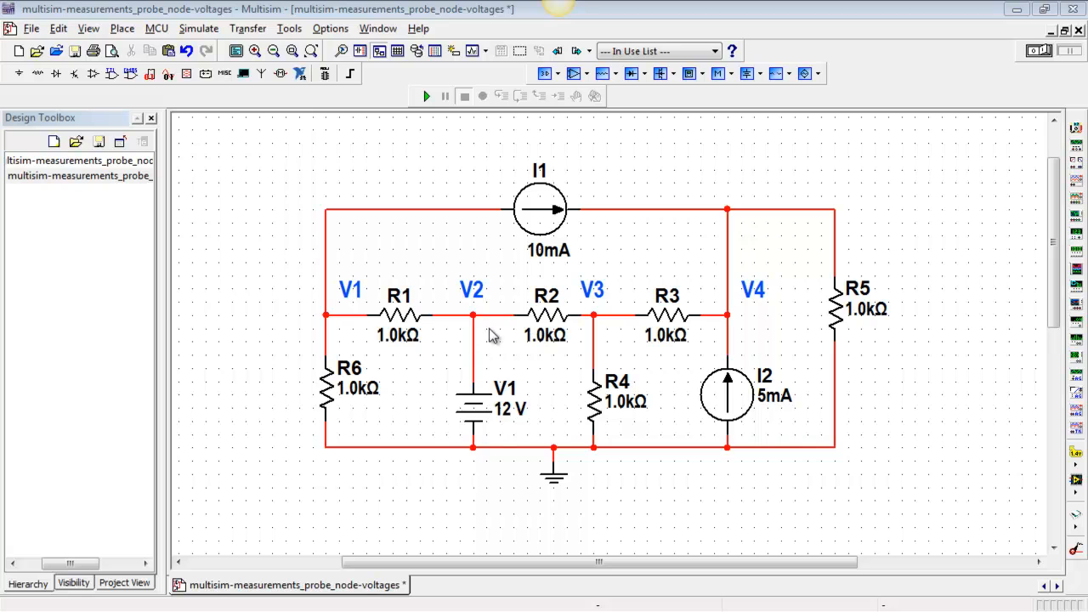
mouse_move(751, 320)
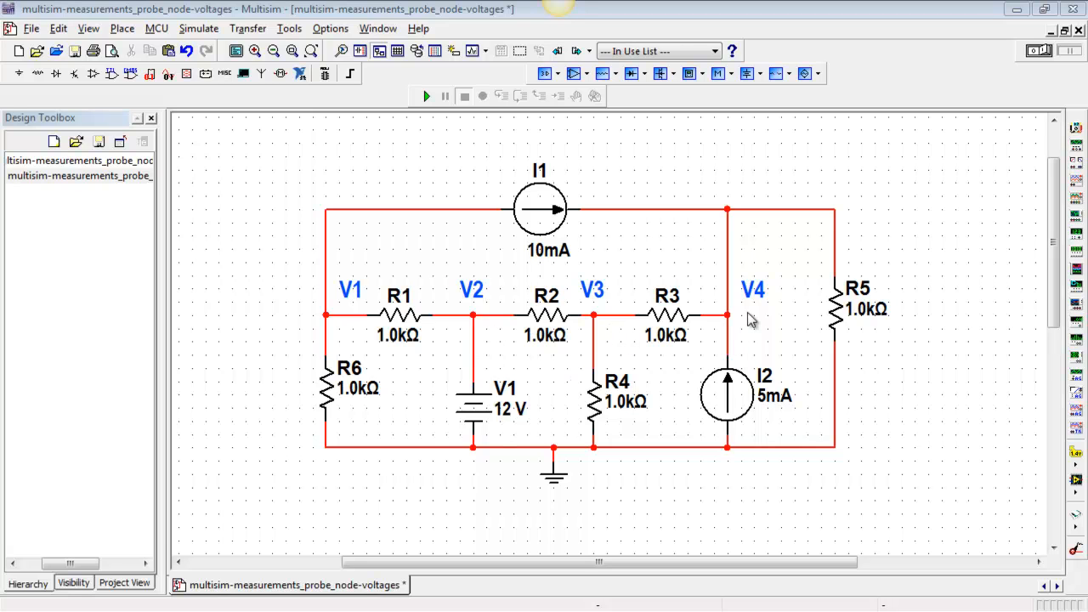
mouse_move(1007, 474)
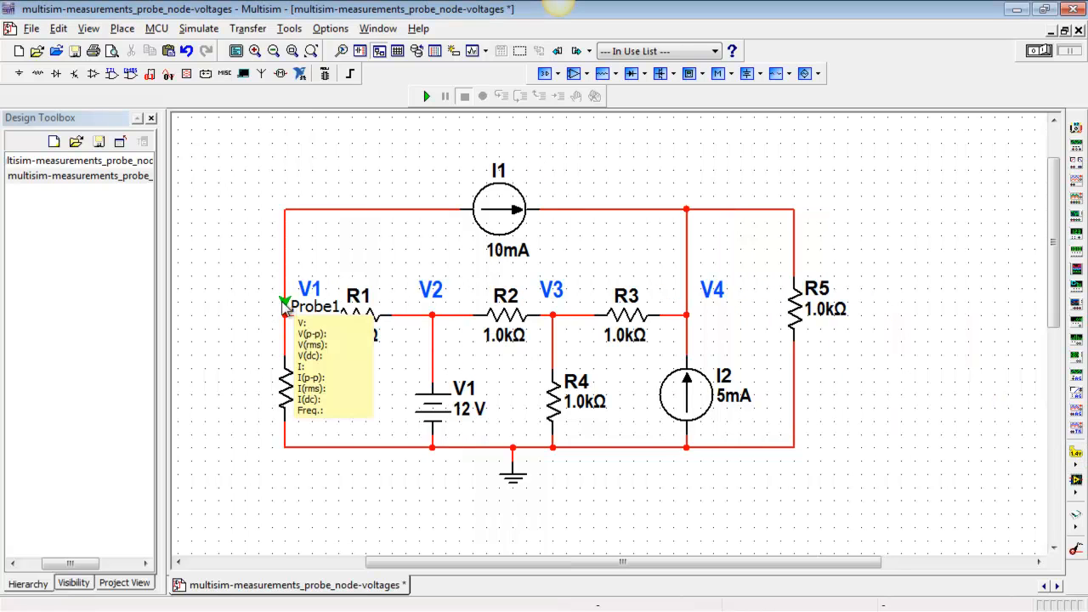
mouse_move(343, 369)
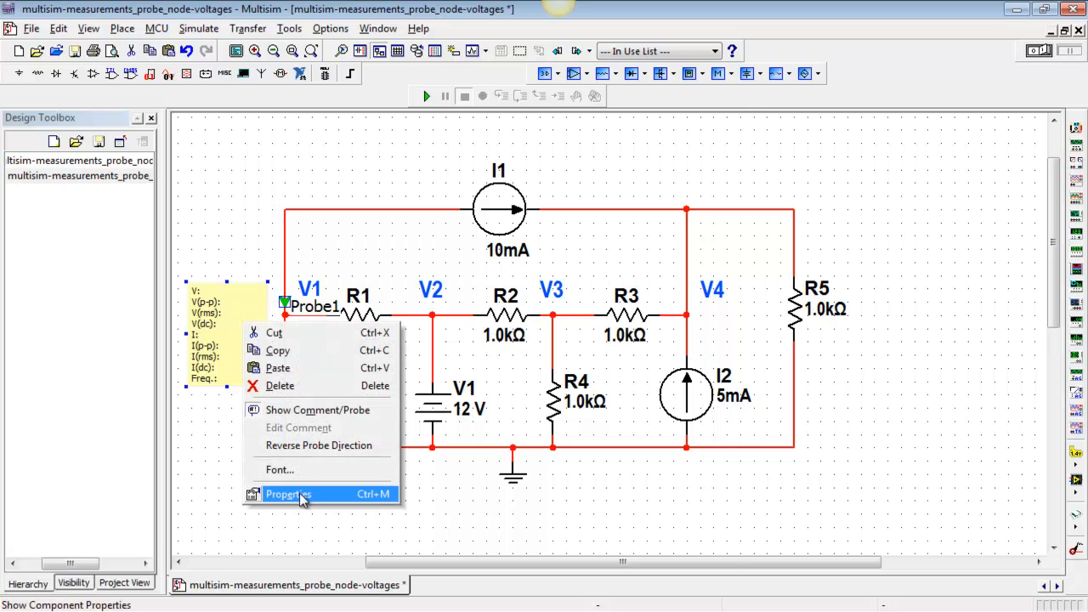
Rename the probe on V1 to Node1 in its properties and show its parameter list.
click(287, 494)
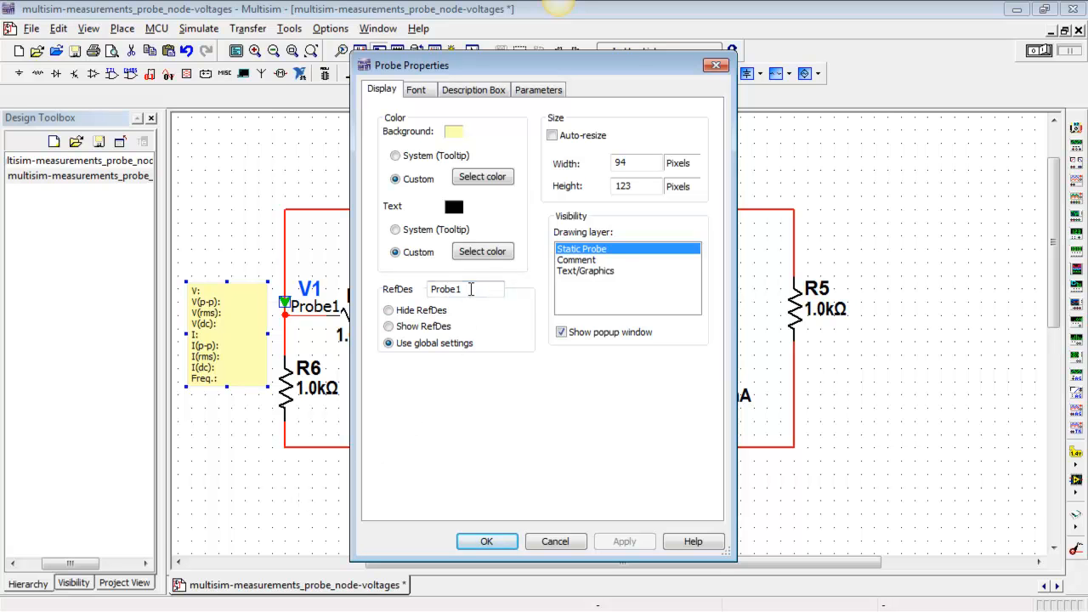
double_click(445, 289)
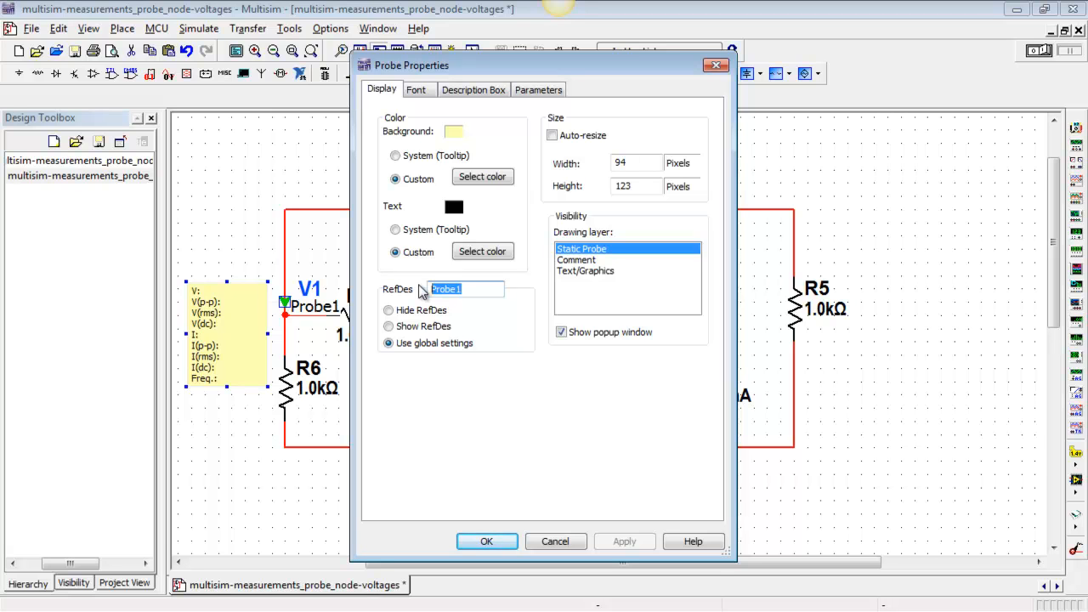
text(Node)
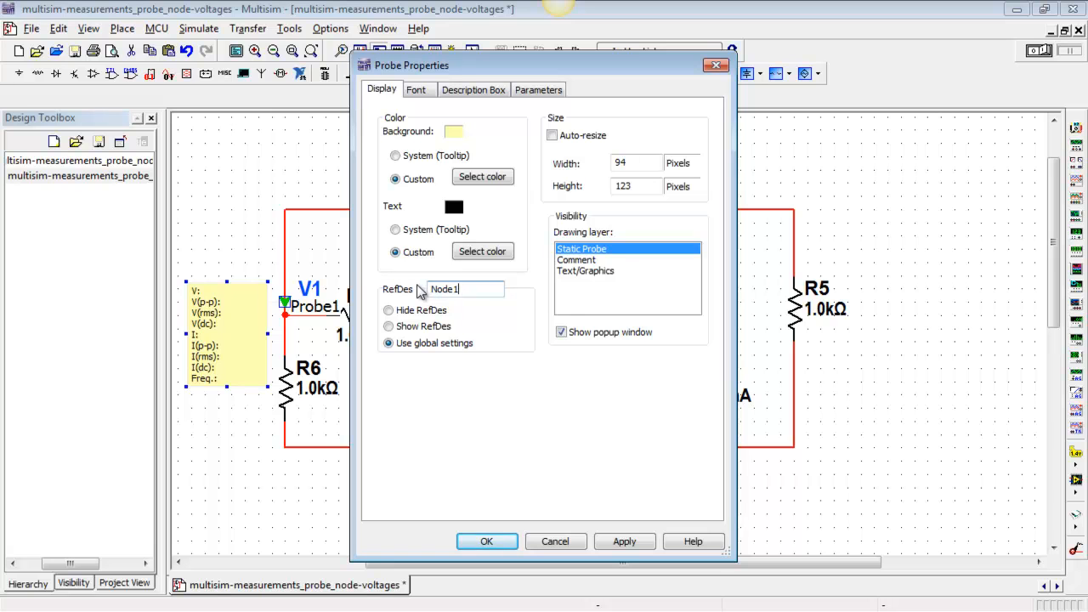
click(538, 89)
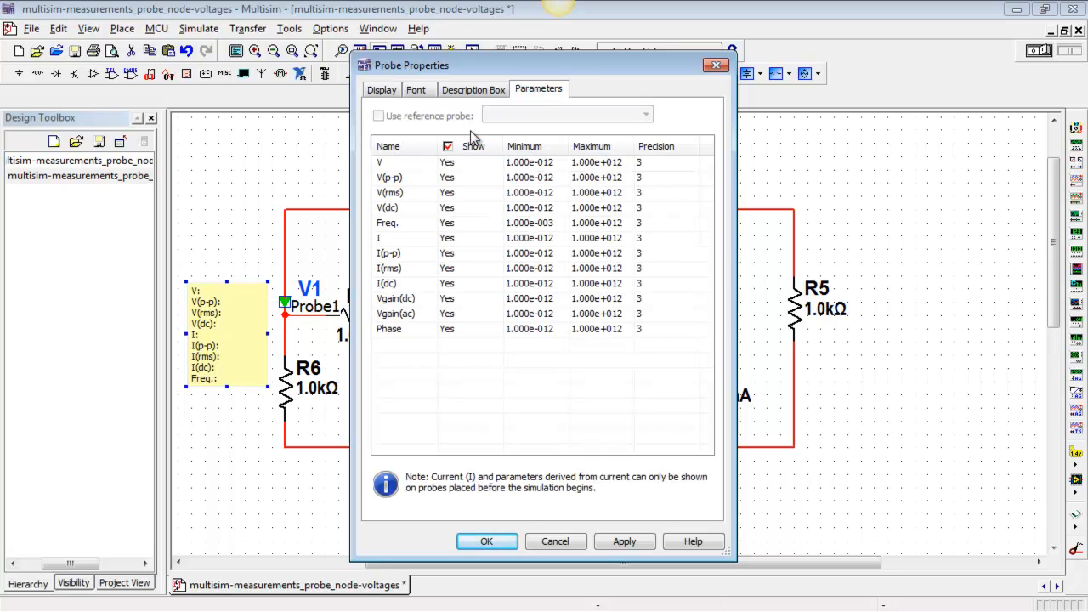
Hide all probe parameters, enable only V(dc), and confirm the Node1 probe settings.
click(448, 145)
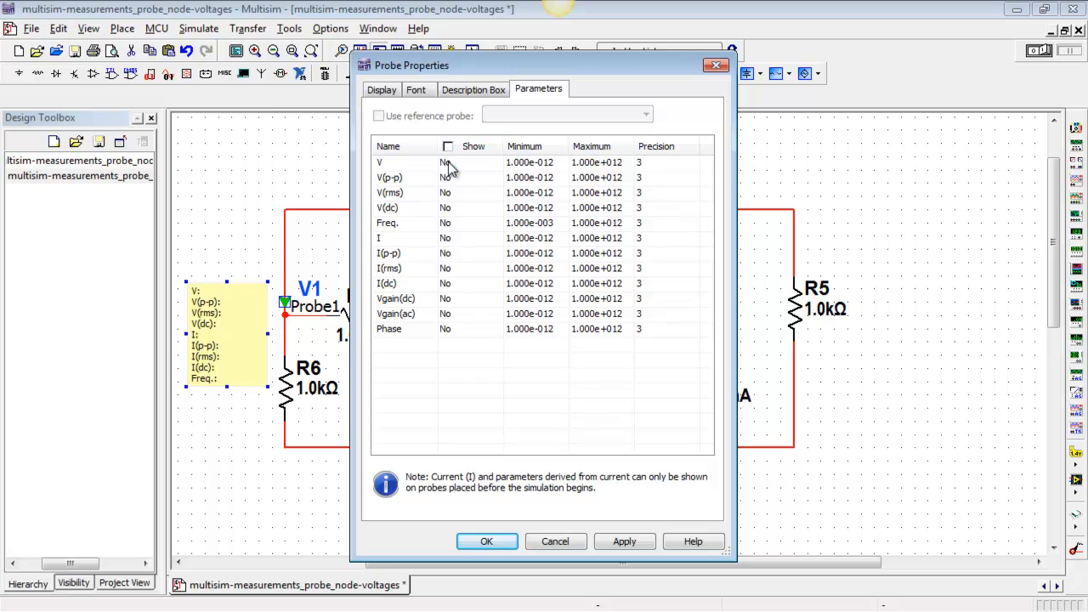
click(446, 208)
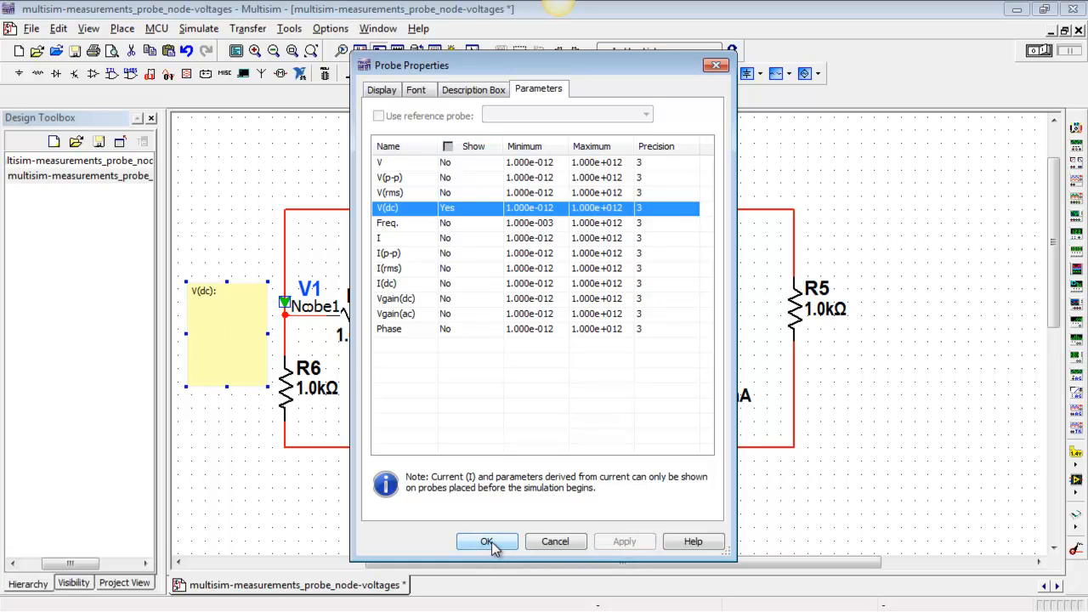
click(486, 542)
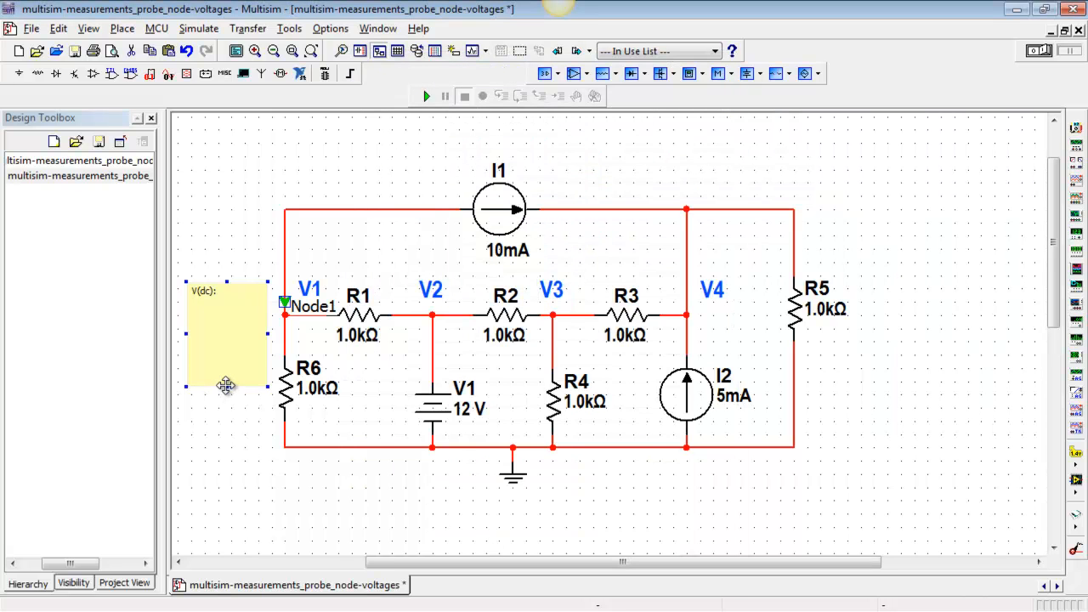
mouse_move(229, 390)
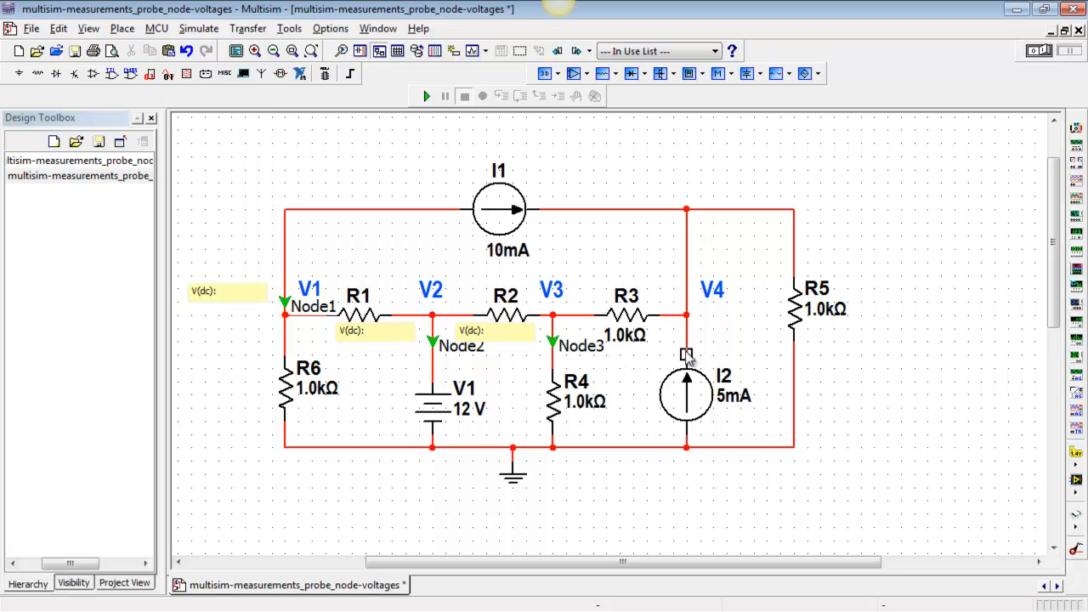
mouse_move(694, 342)
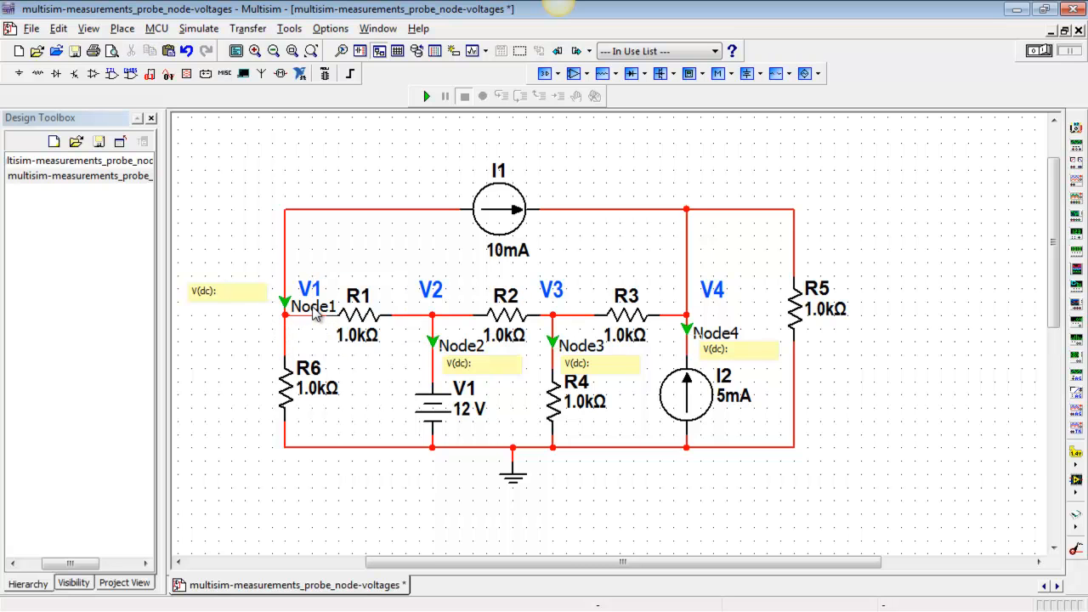
mouse_move(359, 258)
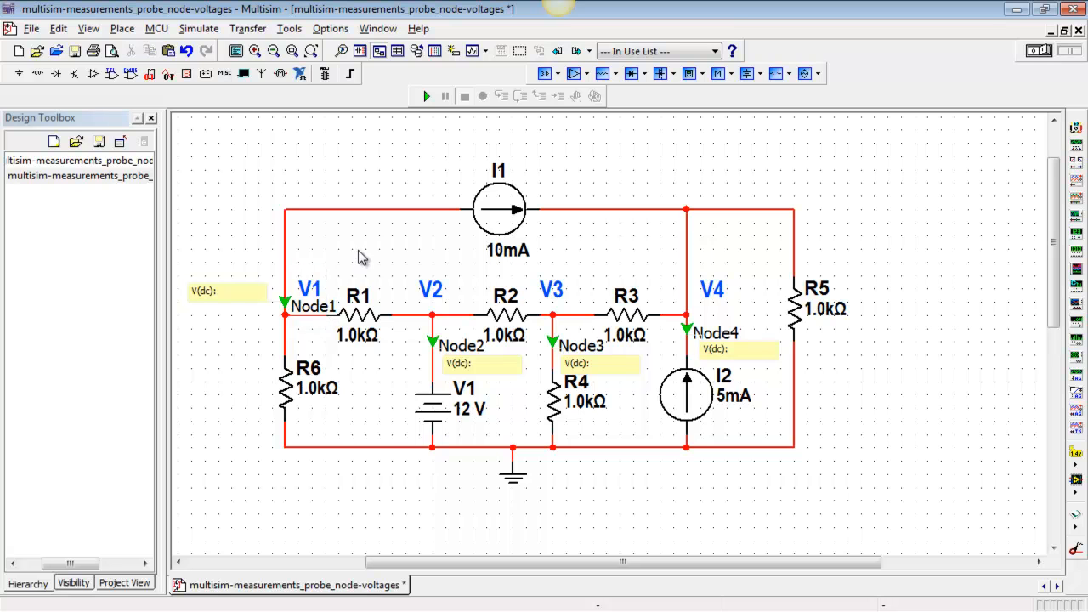
mouse_move(1057, 51)
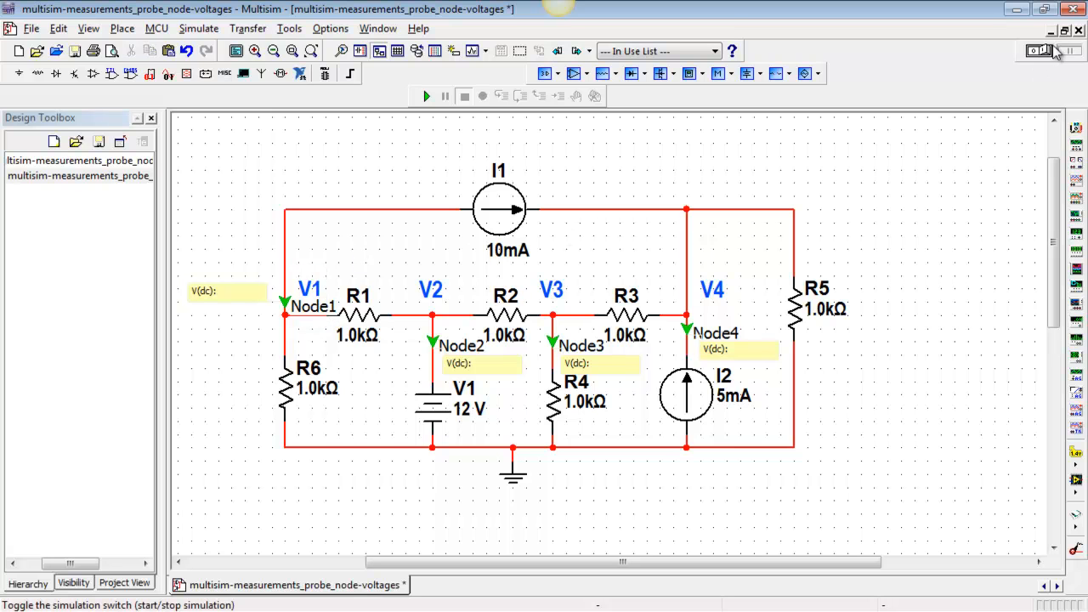
Run the simulation so the four probes read 1.00 V, 12.0 V, 7.80 V and 11.4 V.
click(426, 96)
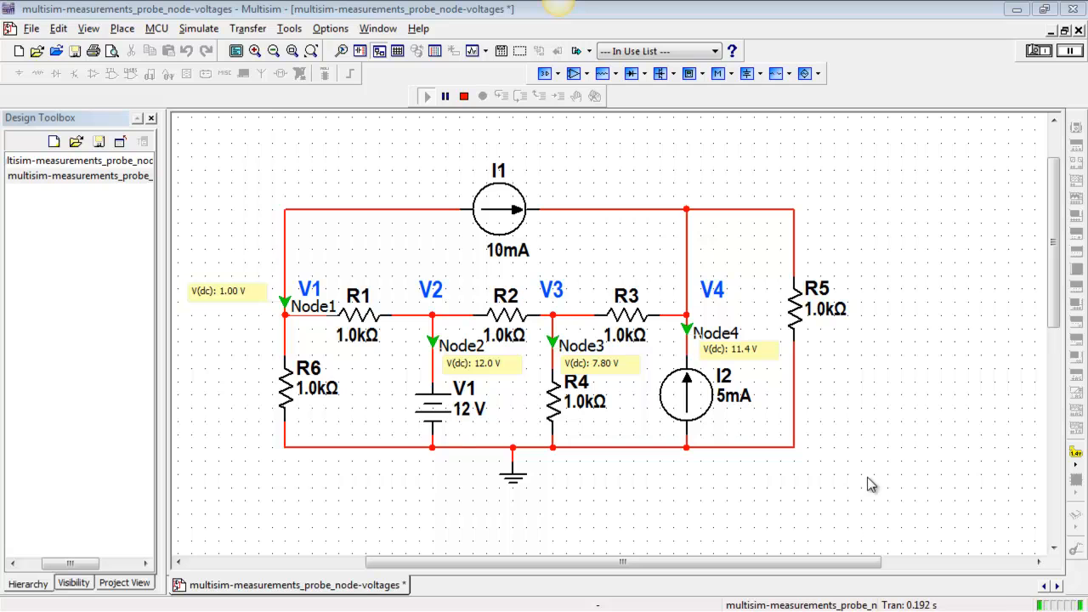